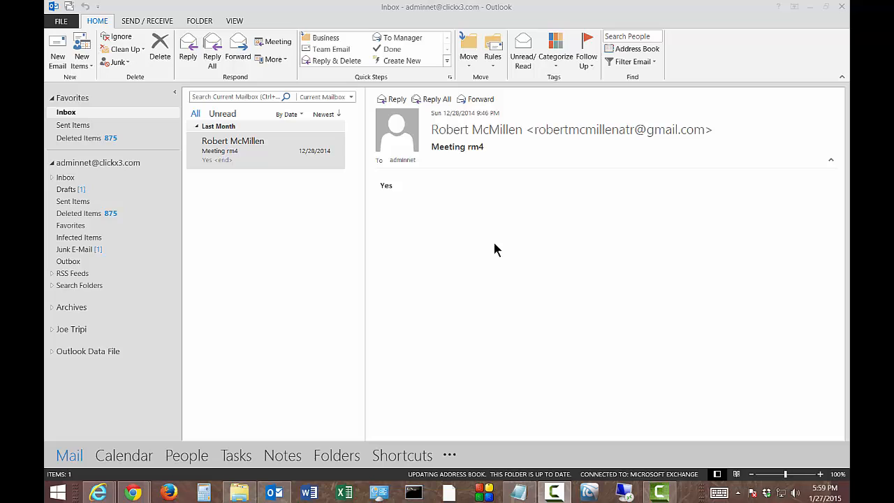
pyautogui.moveTo(47, 62)
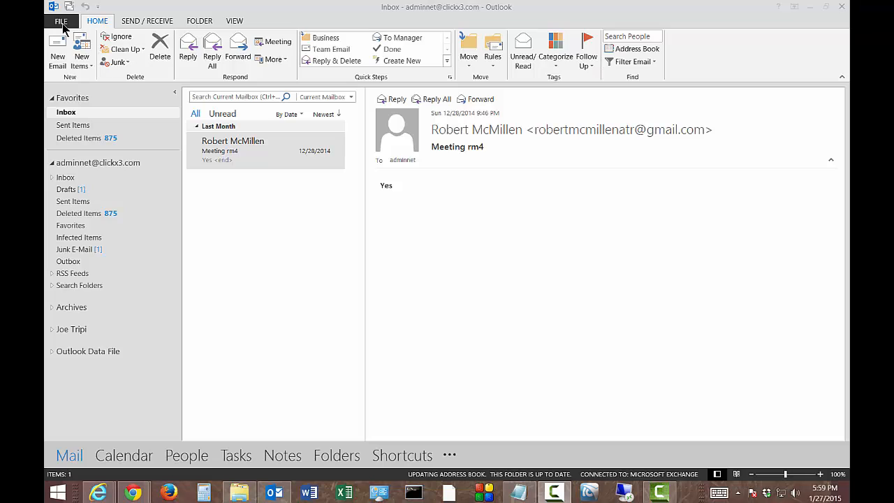
# Bring up the Outlook Options dialog on its General page from the File menu
pyautogui.click(61, 21)
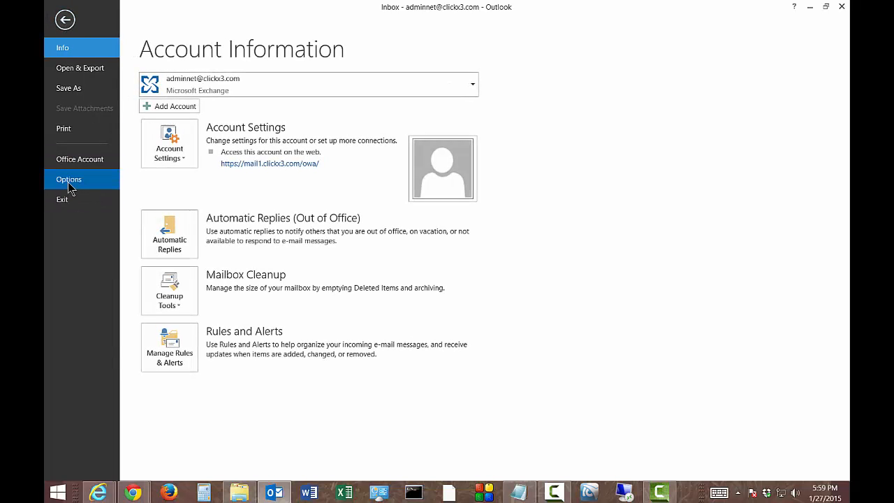
pyautogui.click(69, 179)
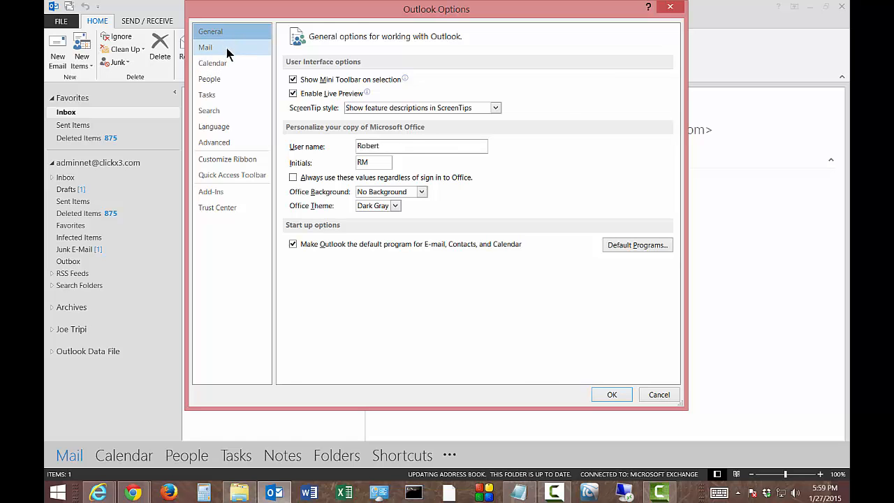
# In the Mail category's Send messages section, set Default Sensitivity level to Confidential and confirm with OK
pyautogui.click(205, 47)
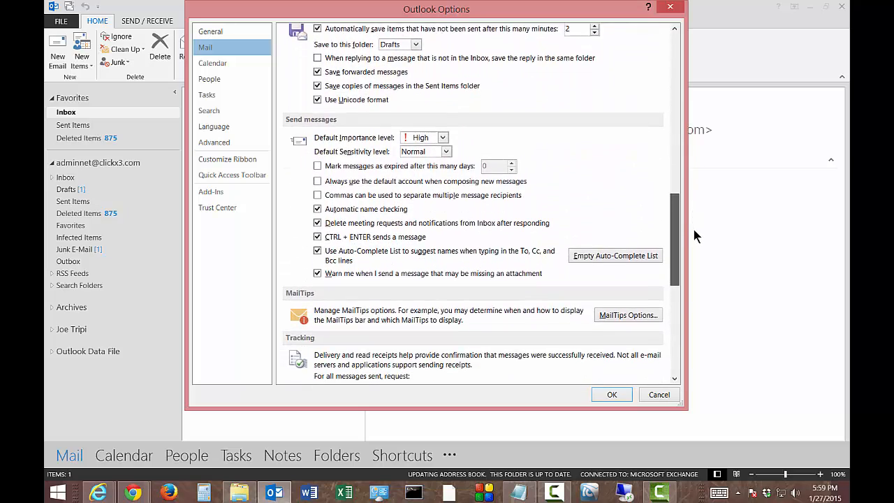
pyautogui.scroll(-3)
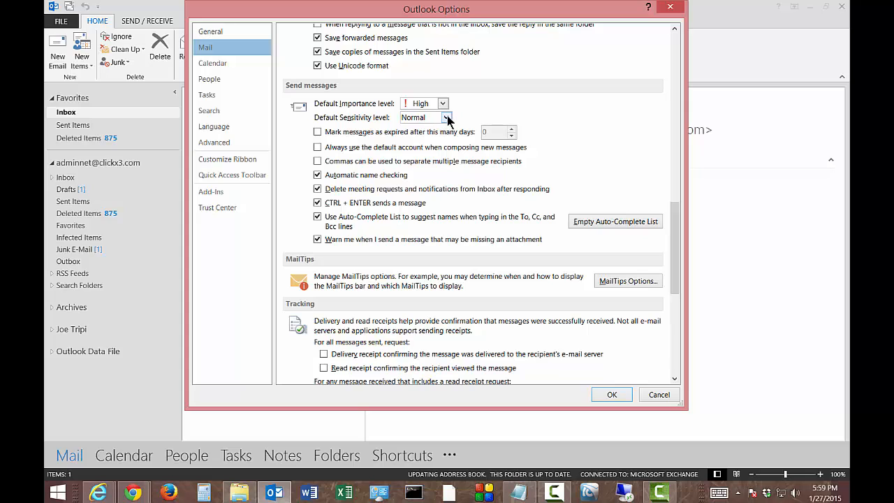
pyautogui.click(445, 118)
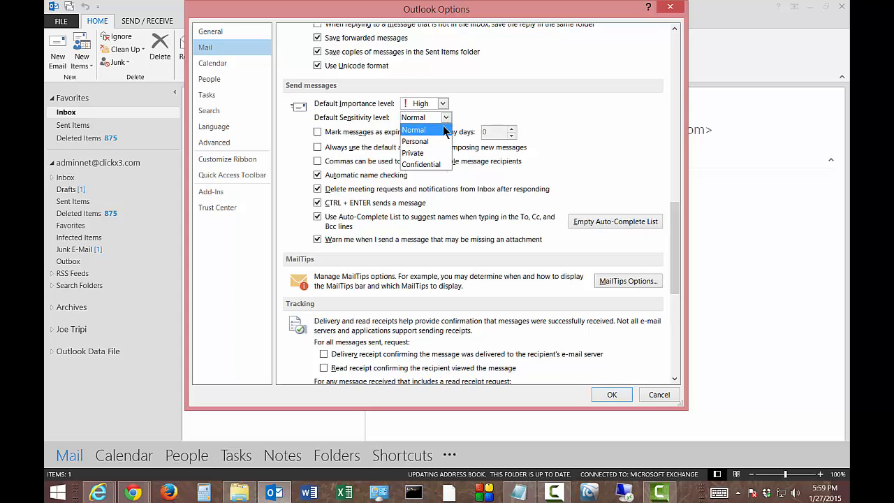
pyautogui.moveTo(415, 141)
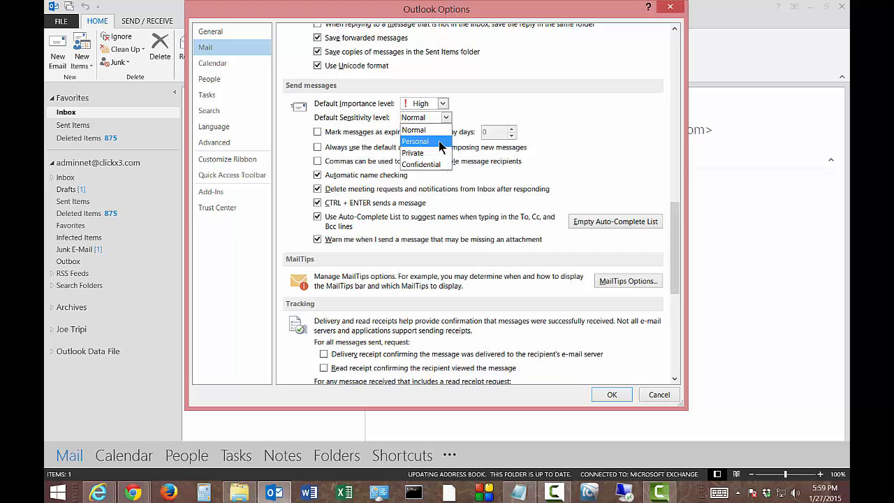
pyautogui.click(421, 164)
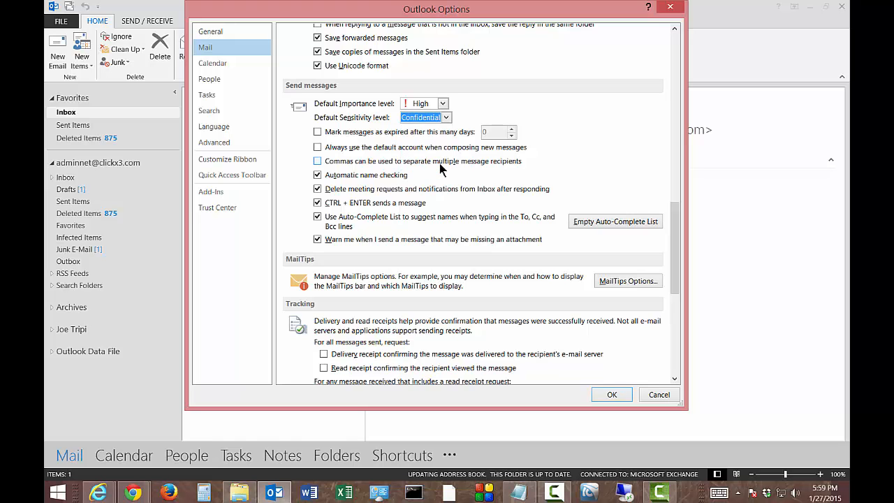
pyautogui.moveTo(612, 394)
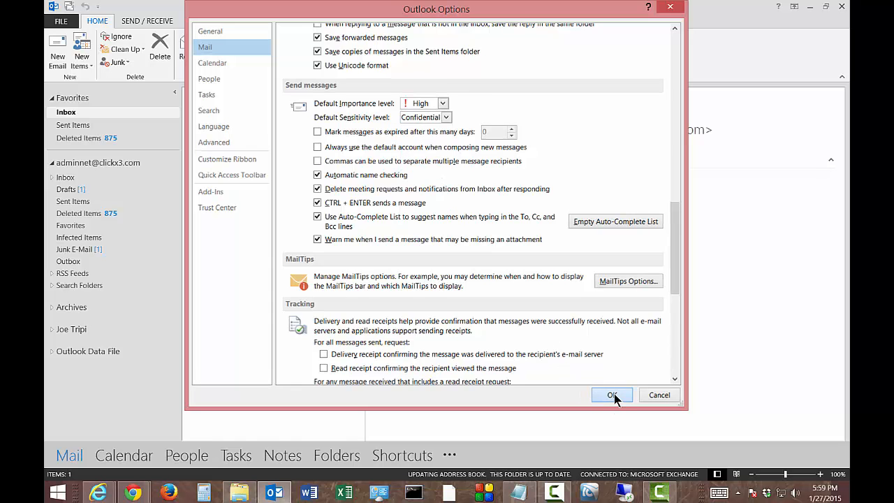
pyautogui.click(611, 394)
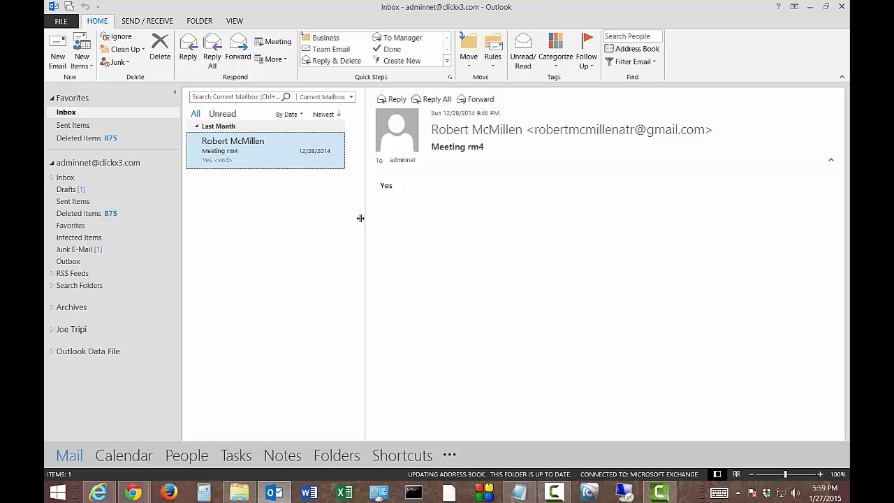
pyautogui.moveTo(322, 215)
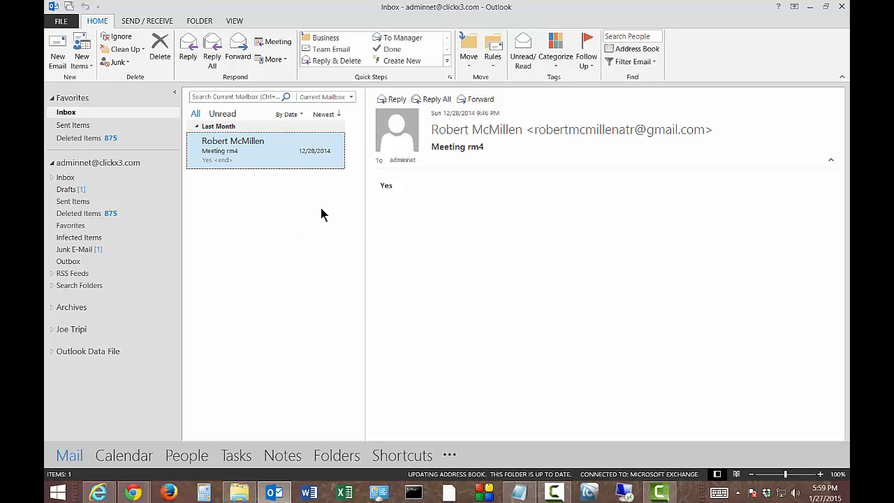
pyautogui.moveTo(213, 123)
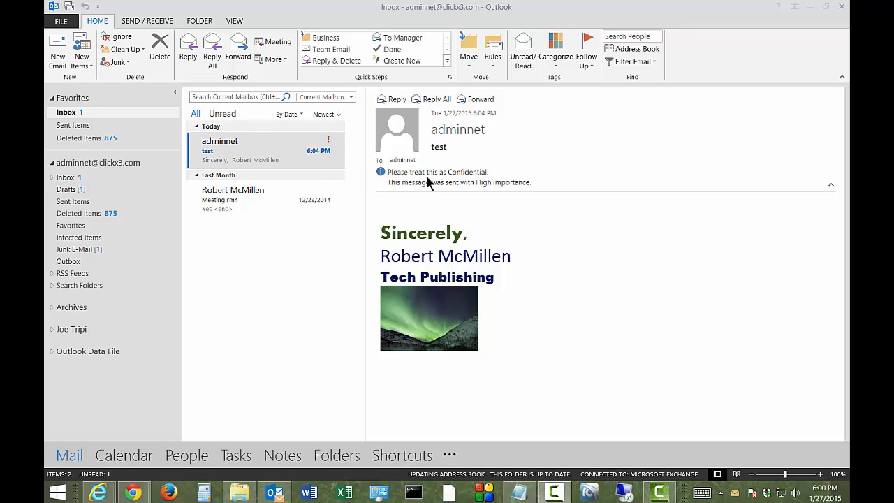
pyautogui.moveTo(480, 199)
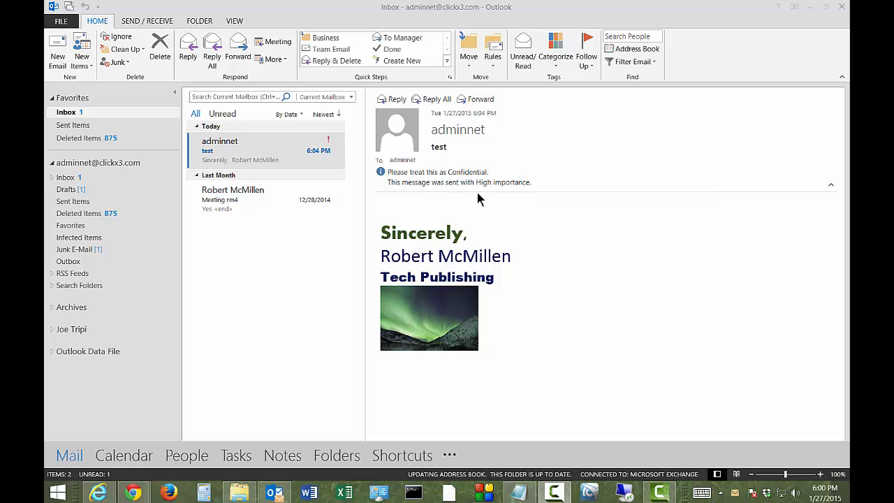
pyautogui.moveTo(528, 193)
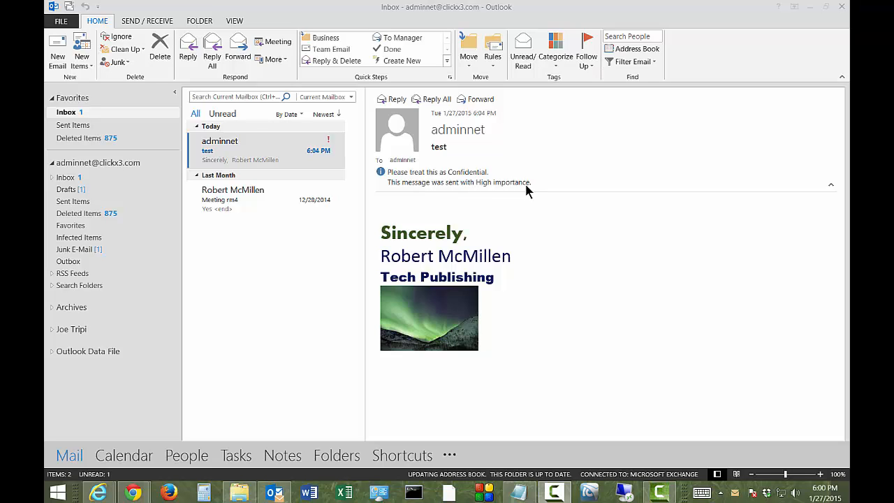
pyautogui.moveTo(511, 201)
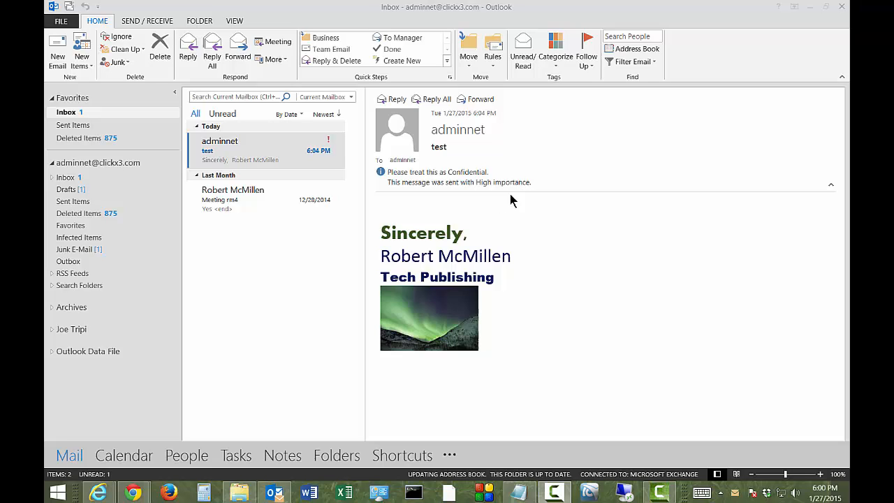